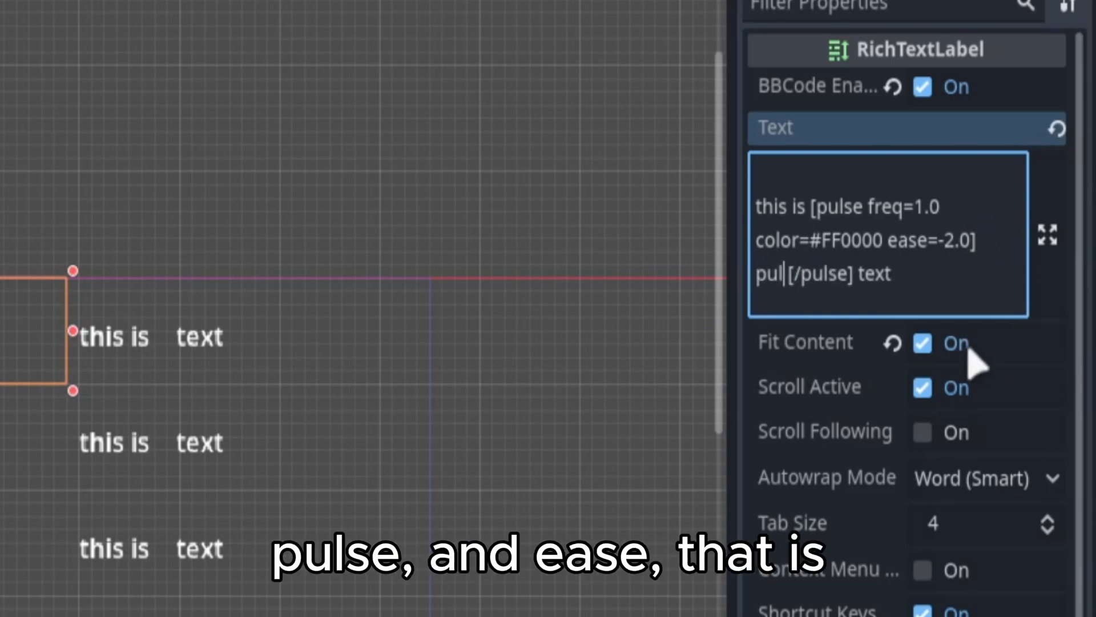
text(se)
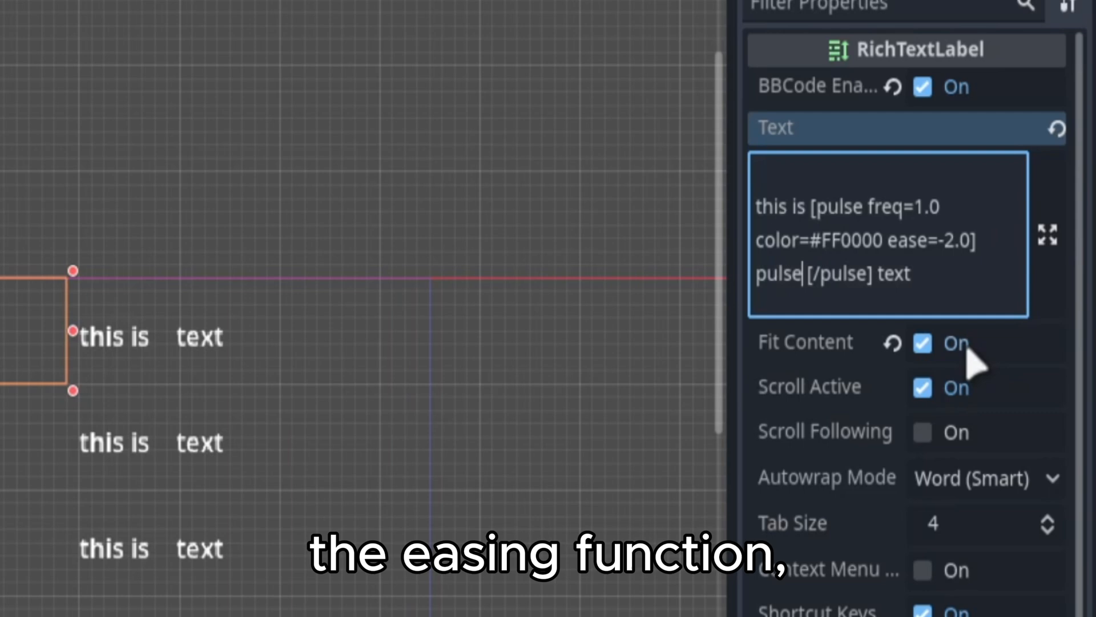